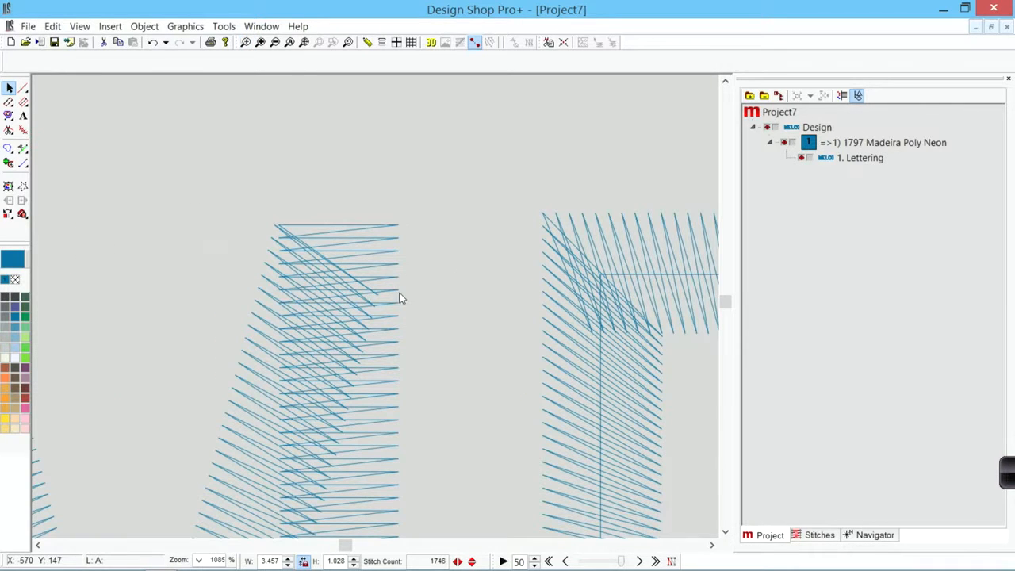
# Select the 'Melco' lettering object and zoom in on its satin stitches
pyautogui.click(860, 157)
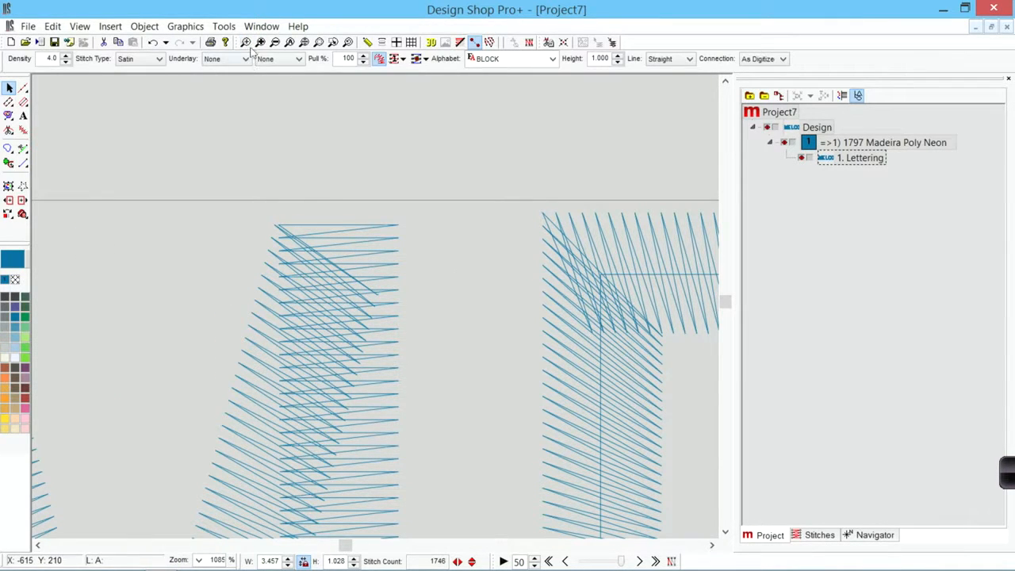
pyautogui.moveTo(314, 184); pyautogui.dragTo(444, 320)
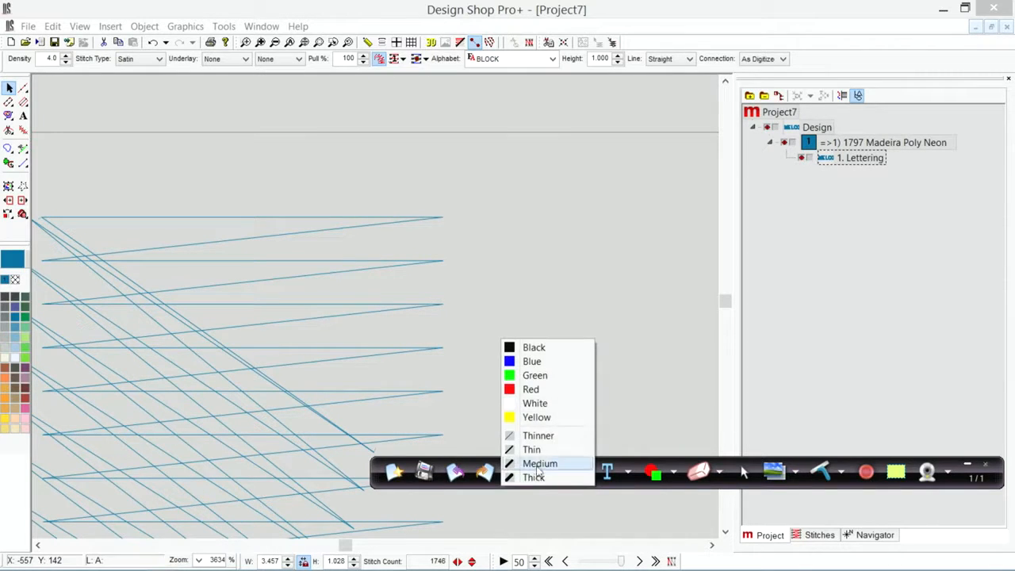
pyautogui.click(540, 463)
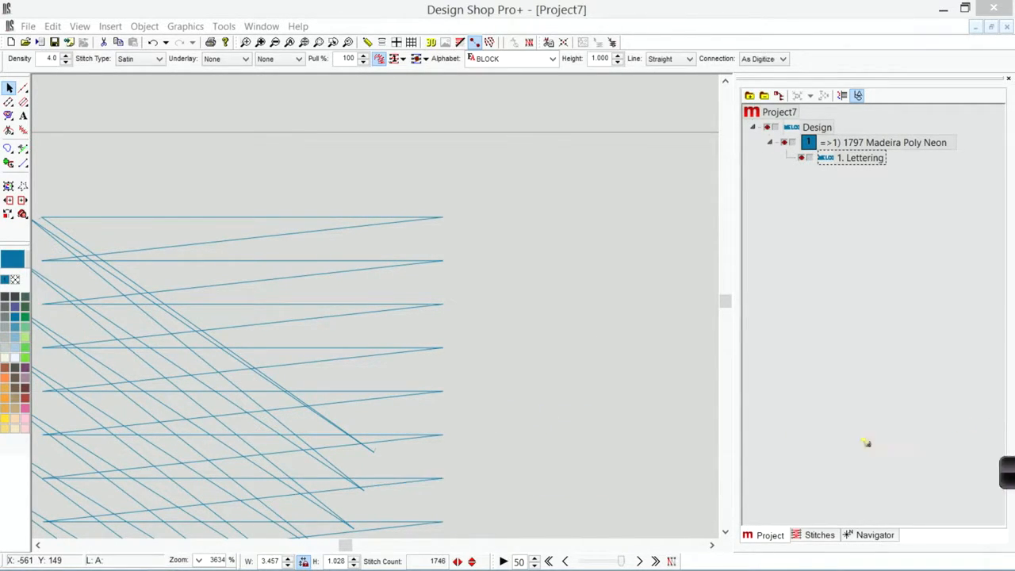
pyautogui.moveTo(712, 419)
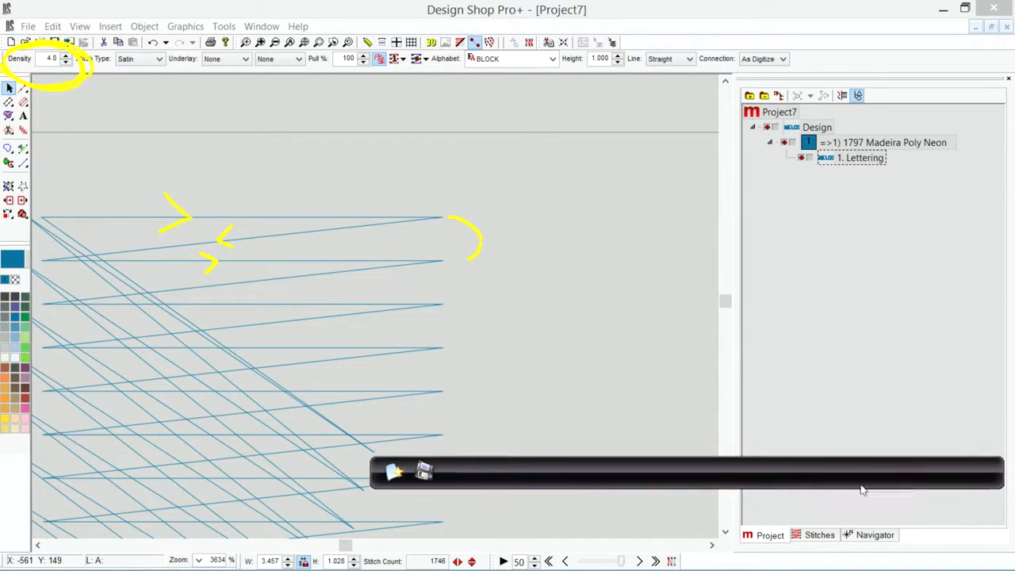
pyautogui.click(422, 473)
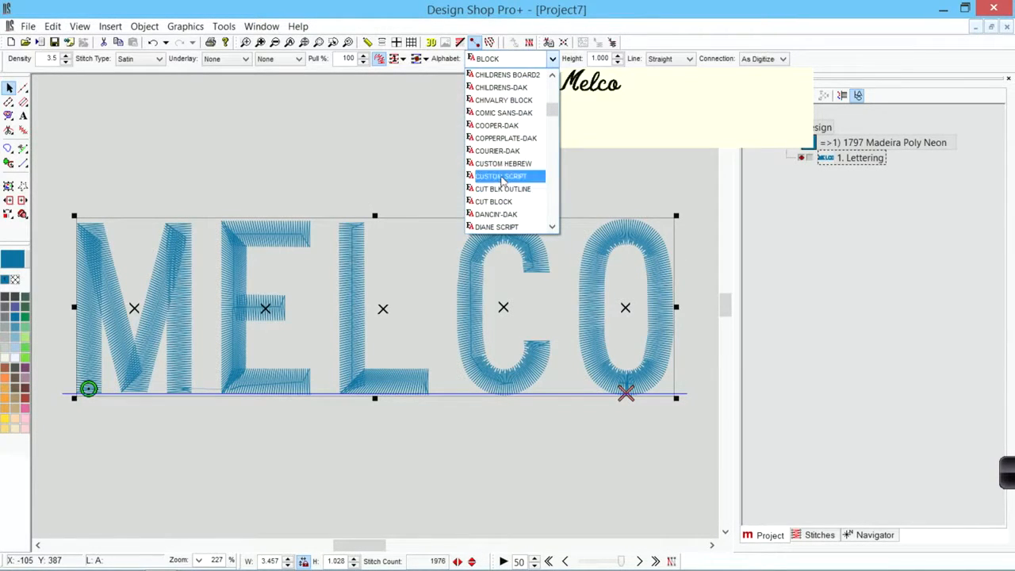
# Switch the Melco lettering to the DAVIE SCRIPT alphabet
pyautogui.click(497, 227)
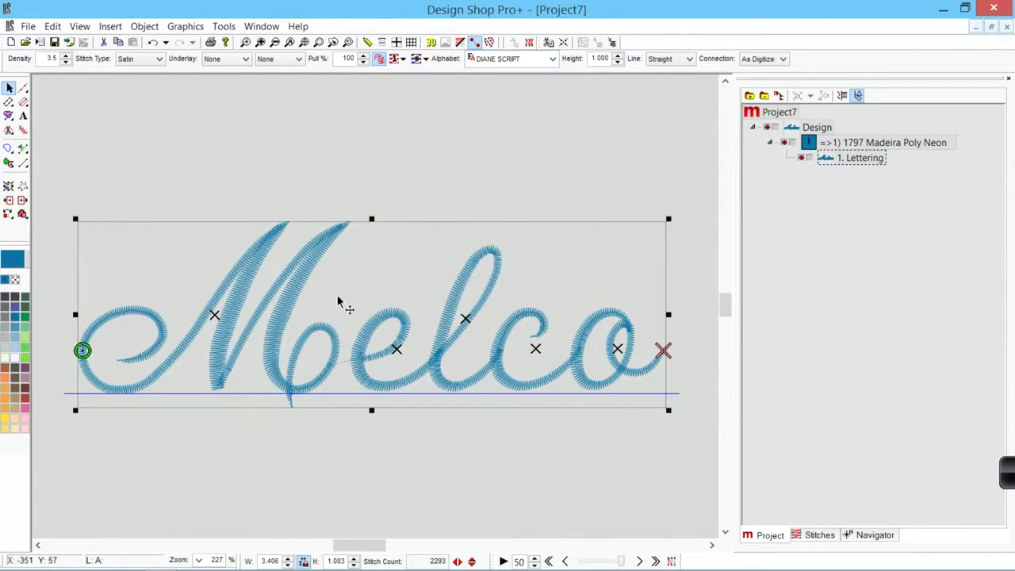
pyautogui.moveTo(245, 356)
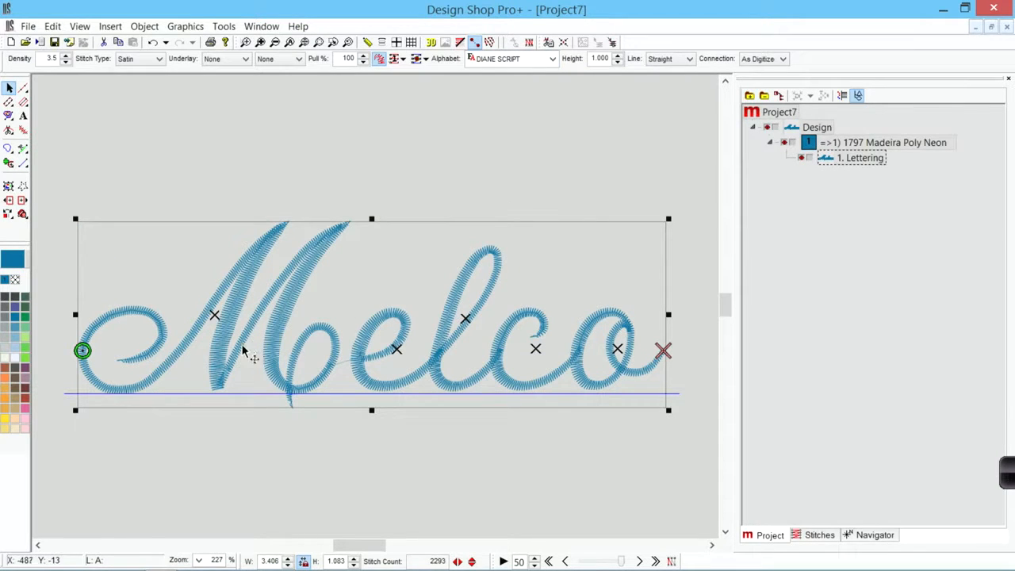
pyautogui.moveTo(161, 371)
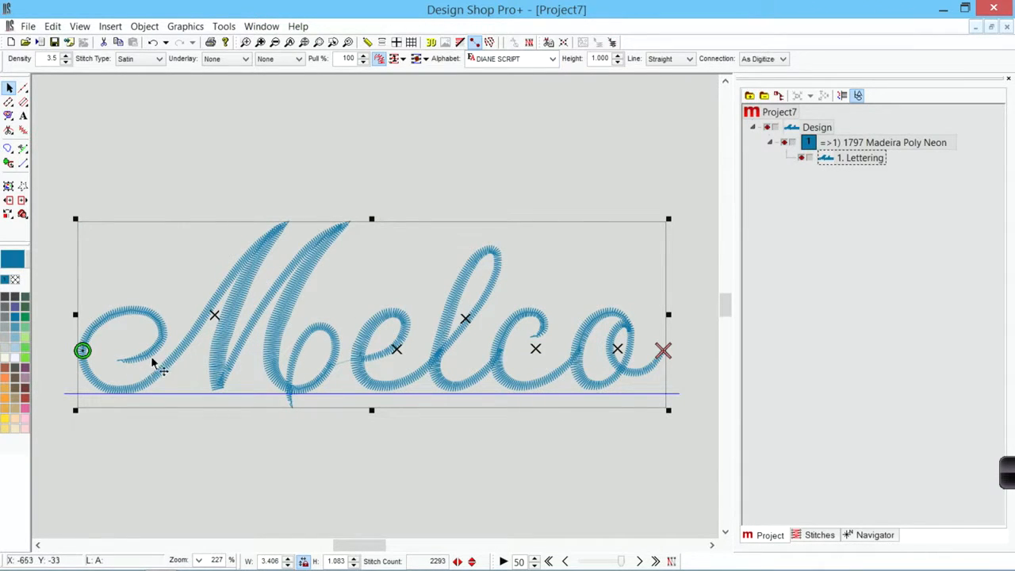
pyautogui.moveTo(133, 363)
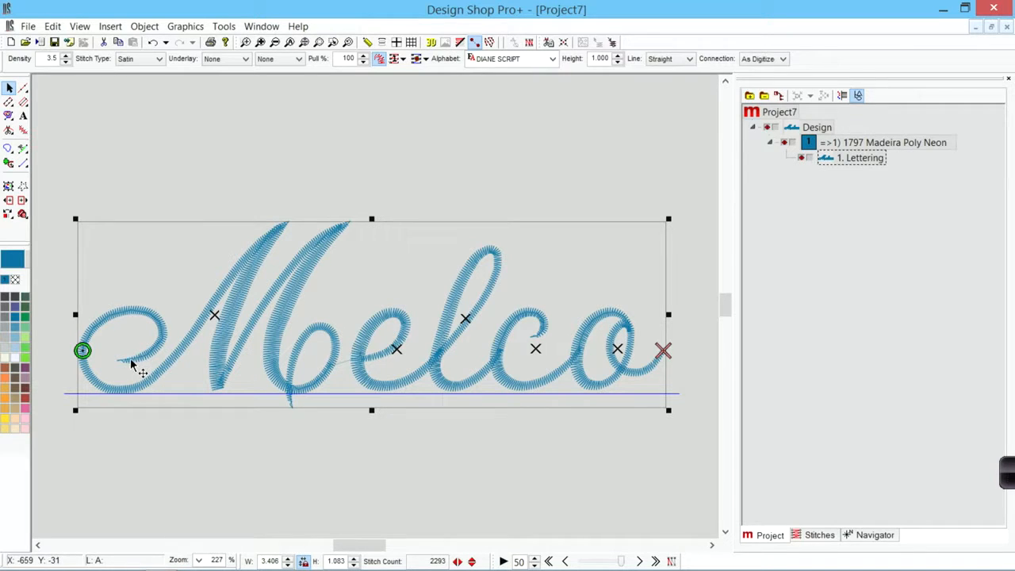
pyautogui.moveTo(205, 333)
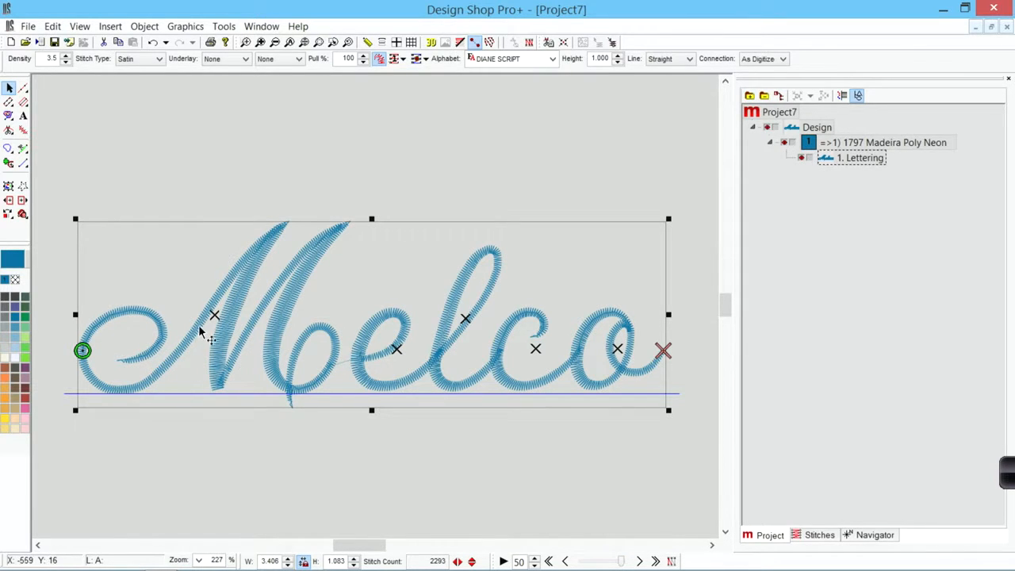
pyautogui.moveTo(268, 311)
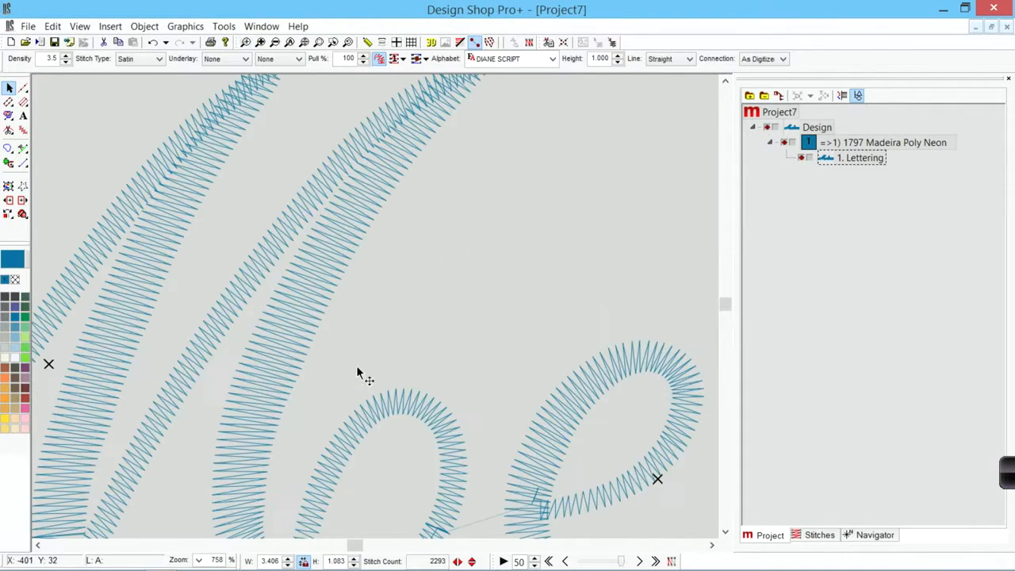
pyautogui.moveTo(489, 276)
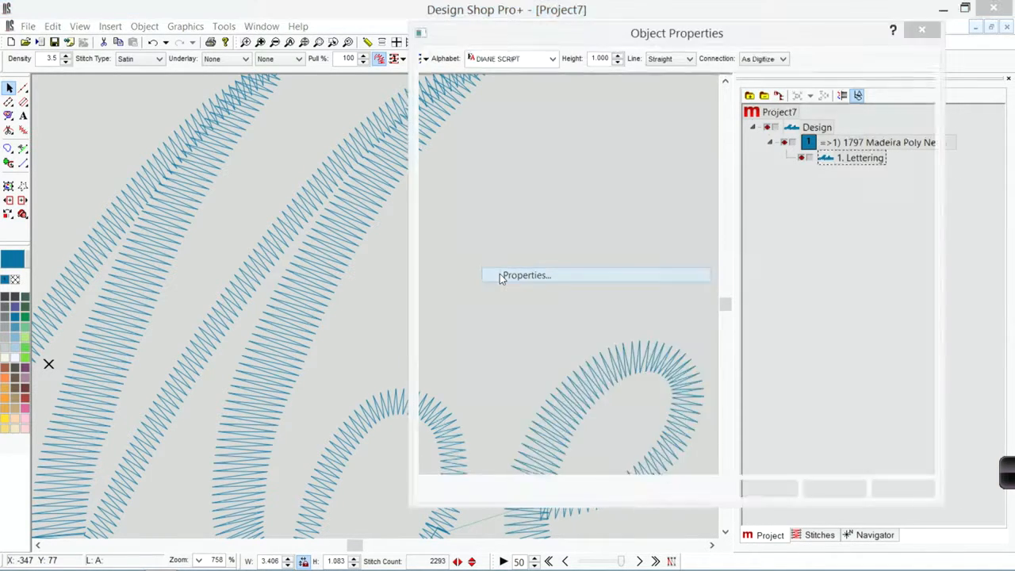
# Enable Auto-Density for the lettering's Top Stitching in Object Properties, giving 100%
pyautogui.click(527, 276)
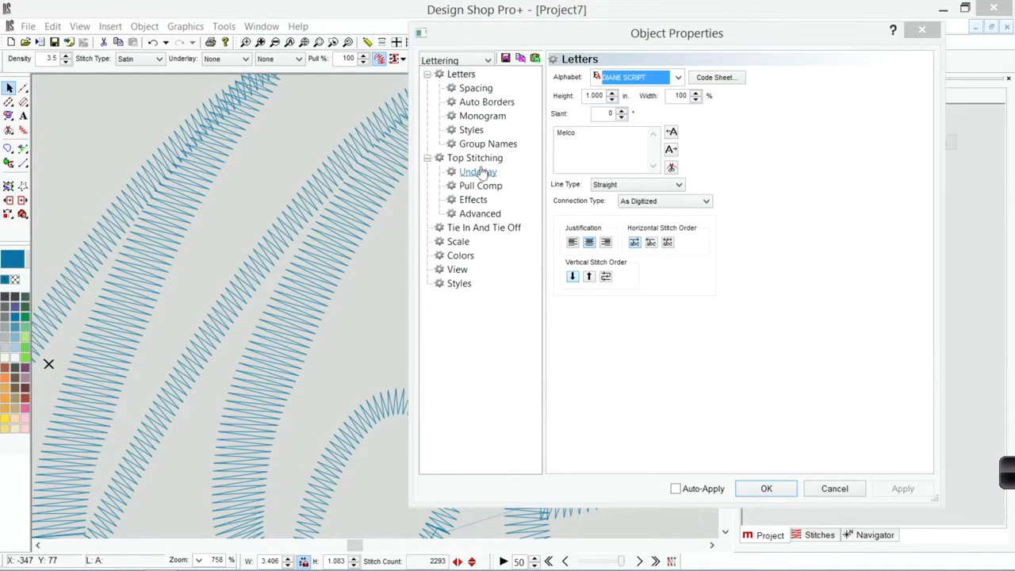
pyautogui.click(475, 157)
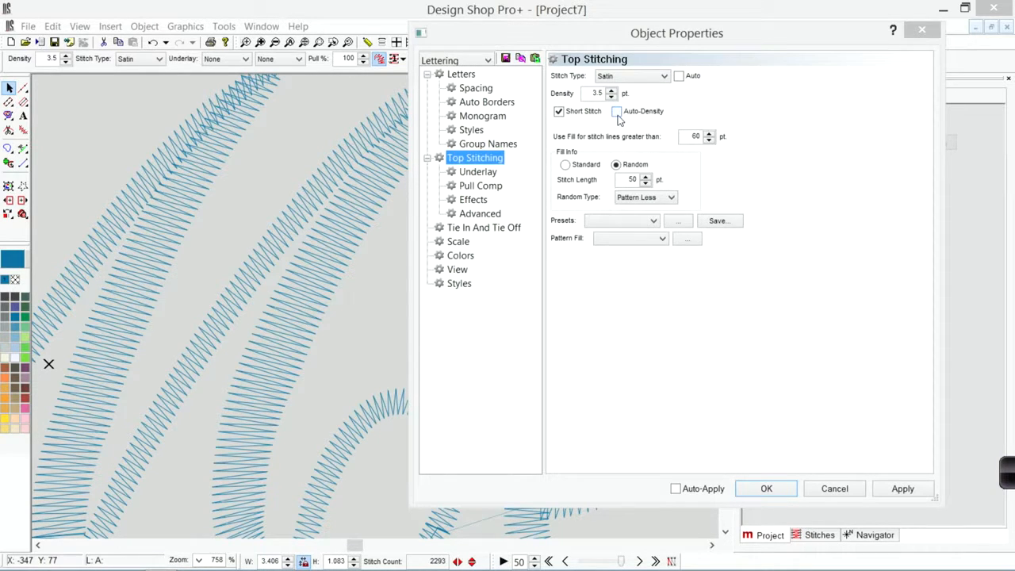
pyautogui.click(616, 111)
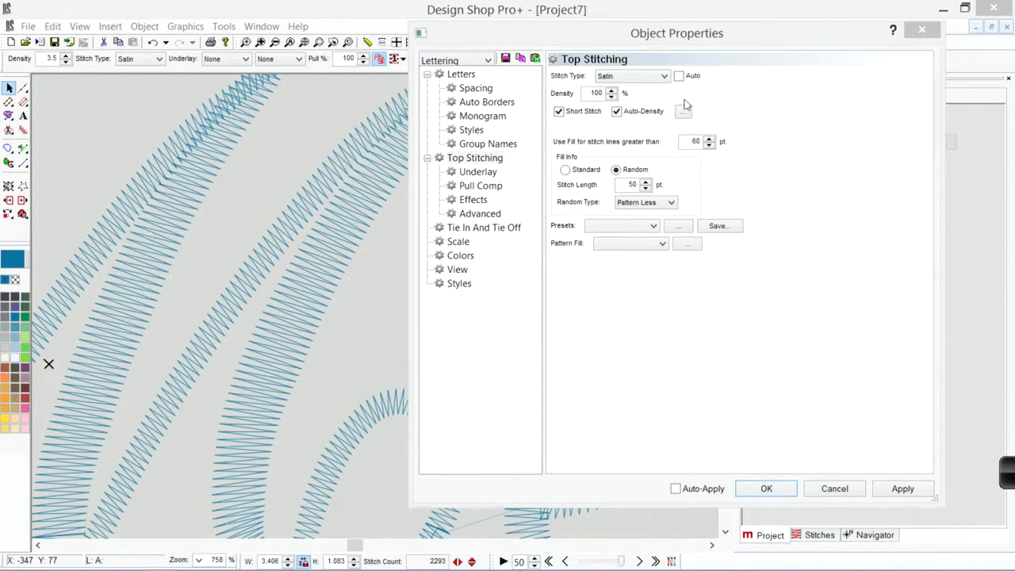
pyautogui.moveTo(685, 118)
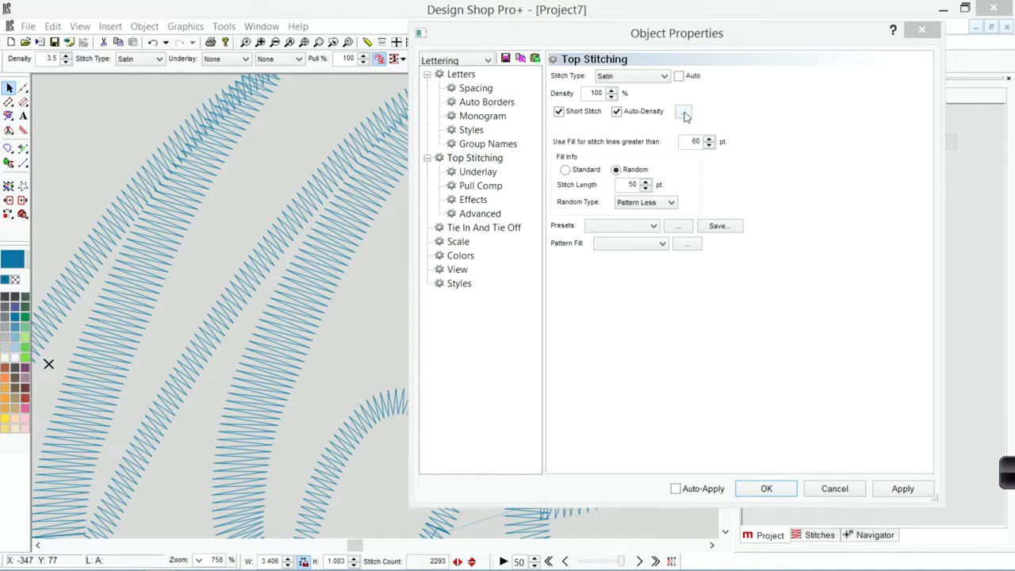
pyautogui.click(684, 111)
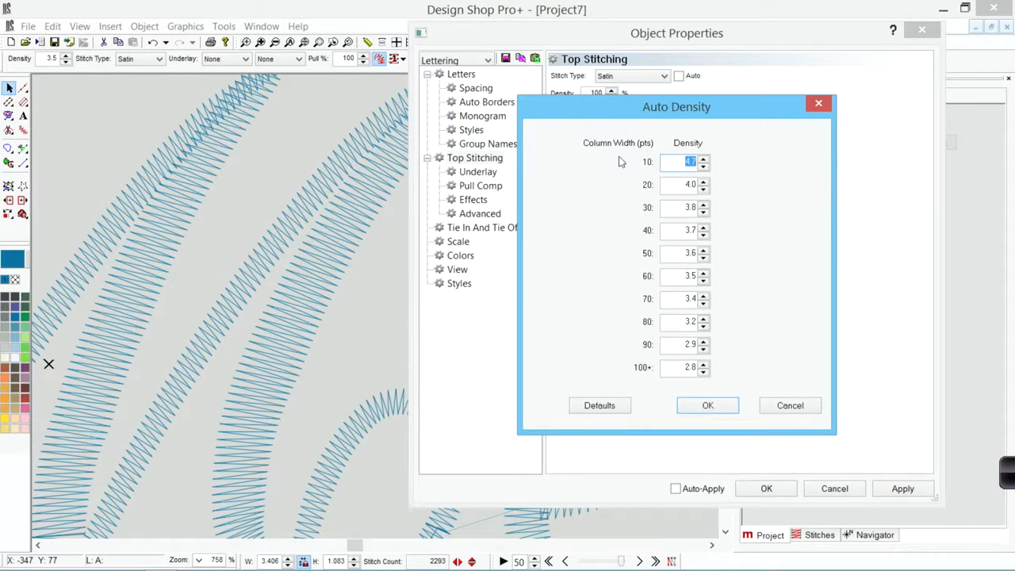
pyautogui.moveTo(606, 141)
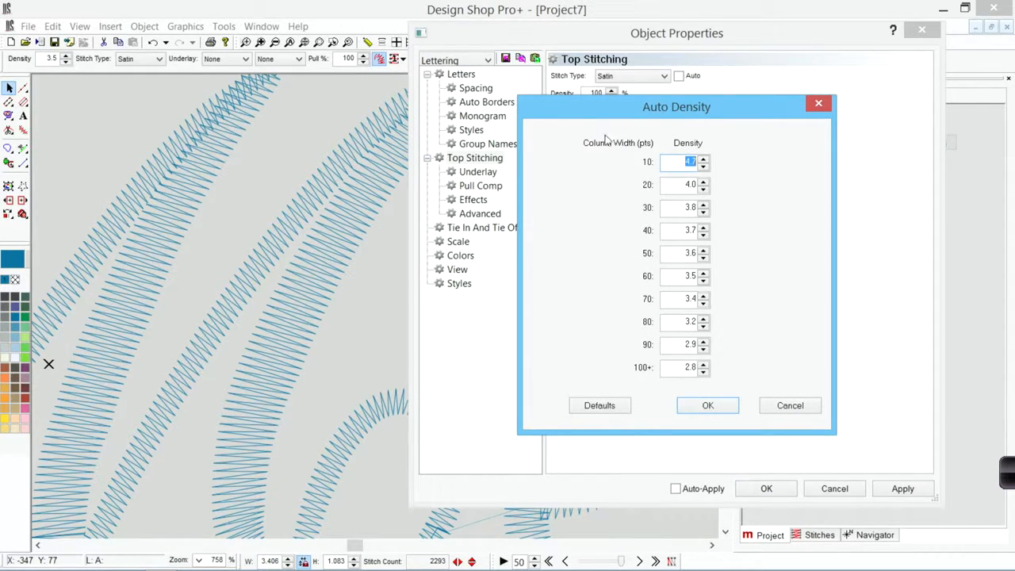
pyautogui.moveTo(616, 145)
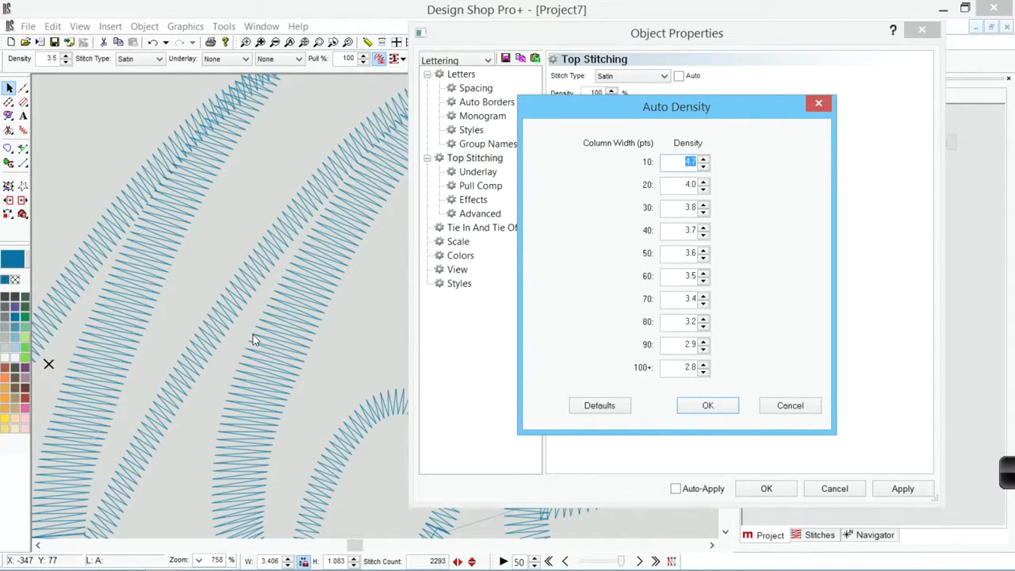
pyautogui.moveTo(262, 343)
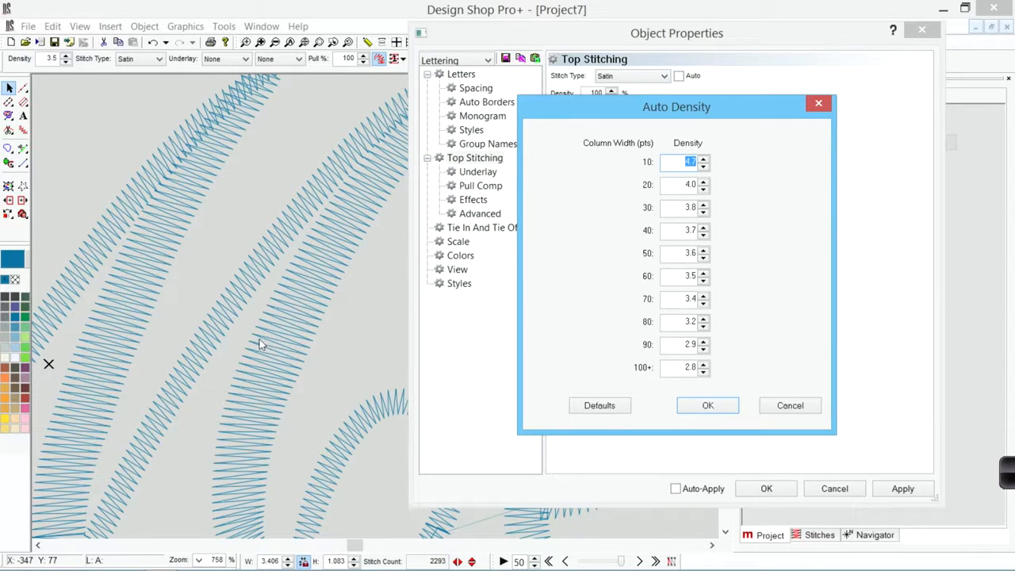
pyautogui.moveTo(650, 178)
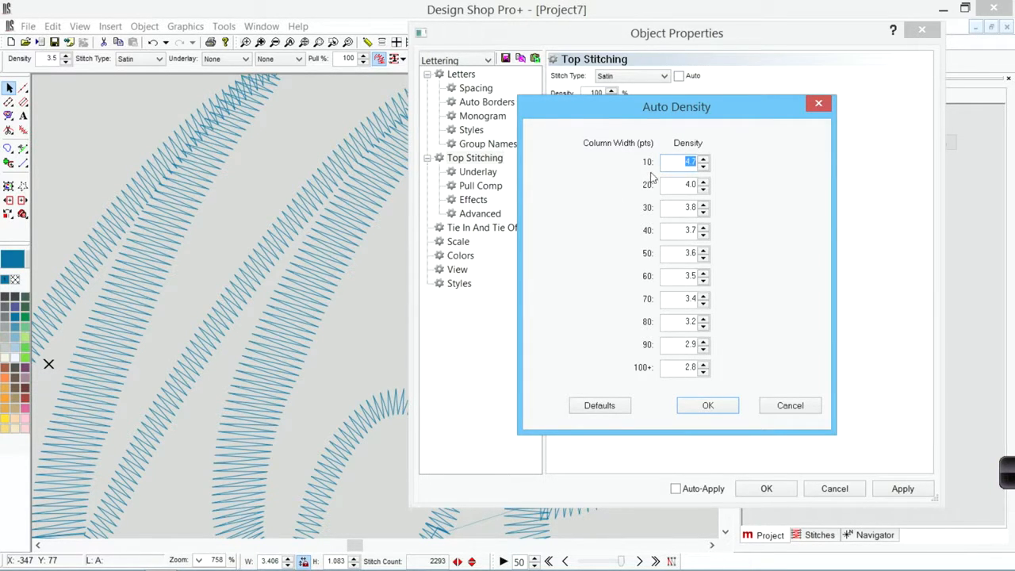
pyautogui.moveTo(663, 203)
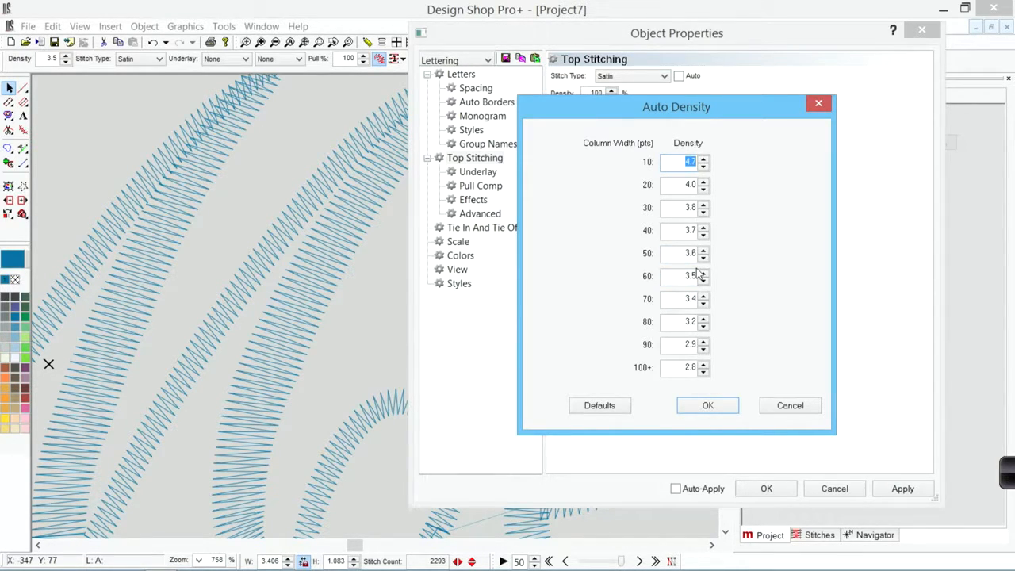
pyautogui.moveTo(730, 162)
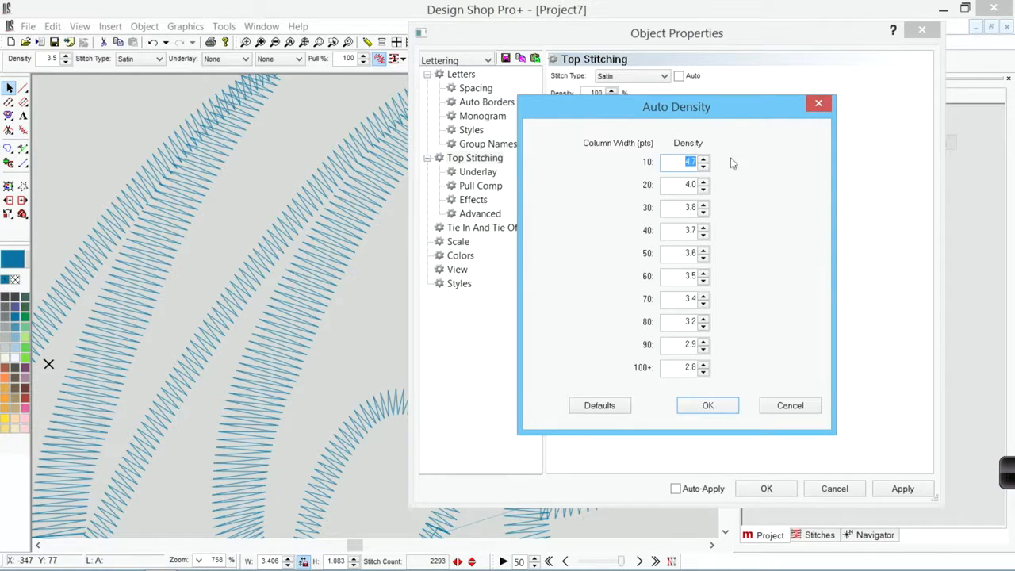
pyautogui.moveTo(746, 379)
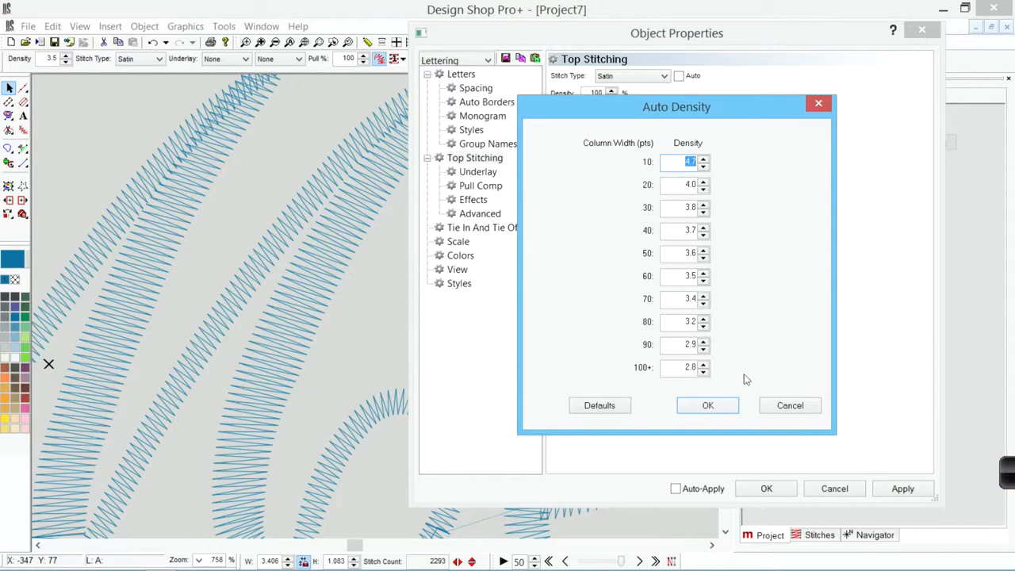
pyautogui.click(708, 406)
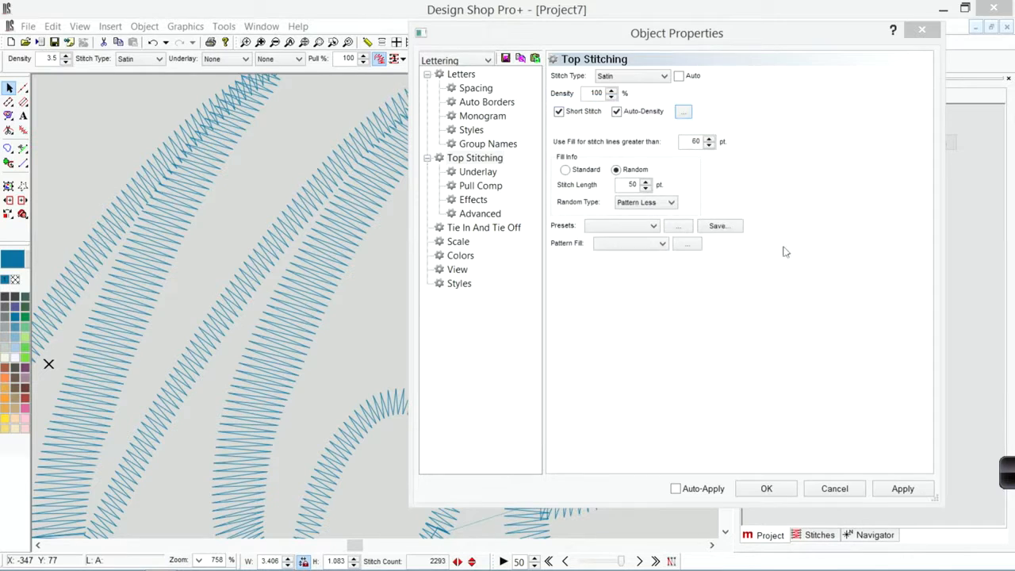
pyautogui.moveTo(812, 228)
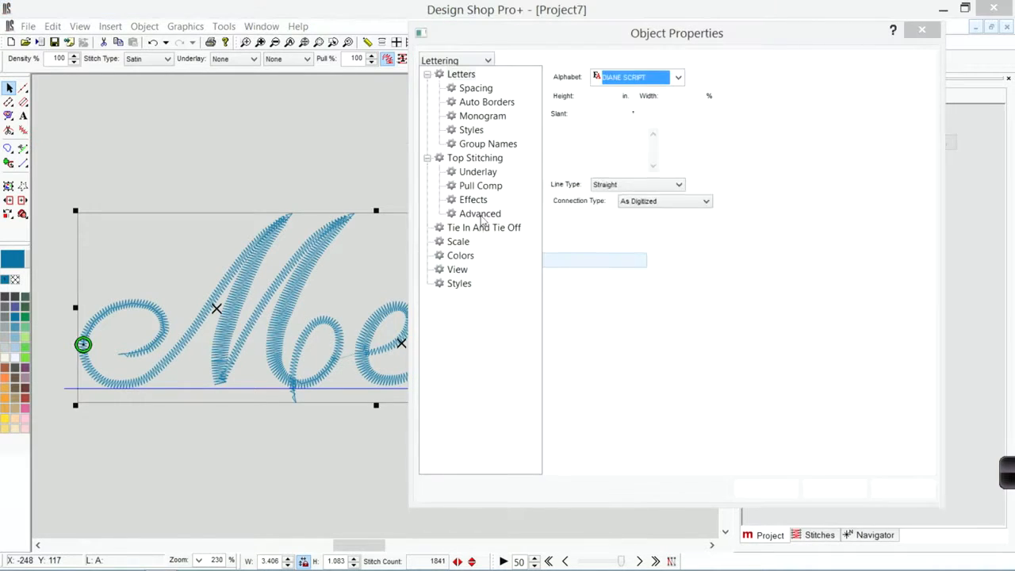
# Set Top Stitching density to 120% and apply it, cutting stitches to 1564
pyautogui.click(476, 158)
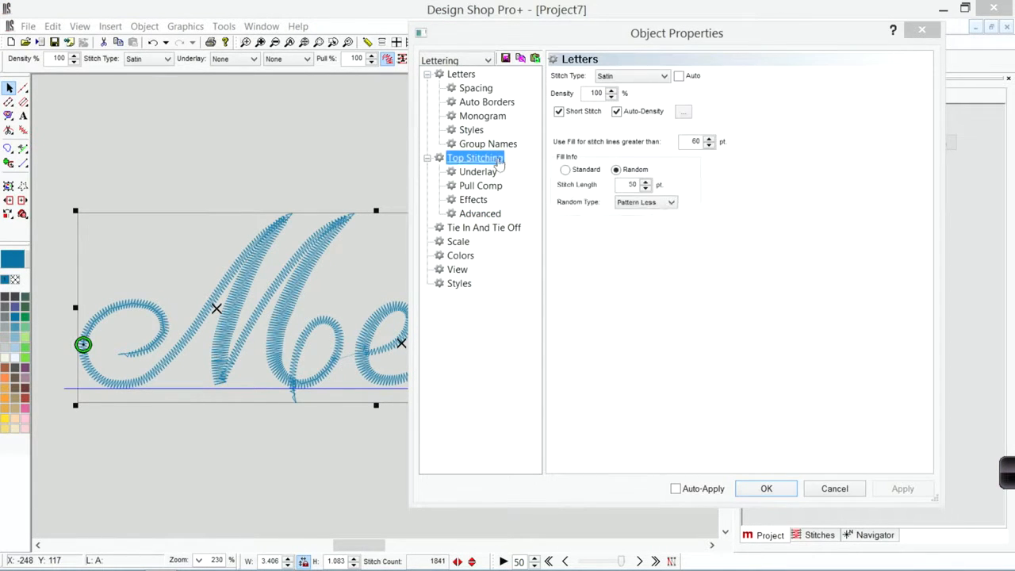
pyautogui.click(476, 157)
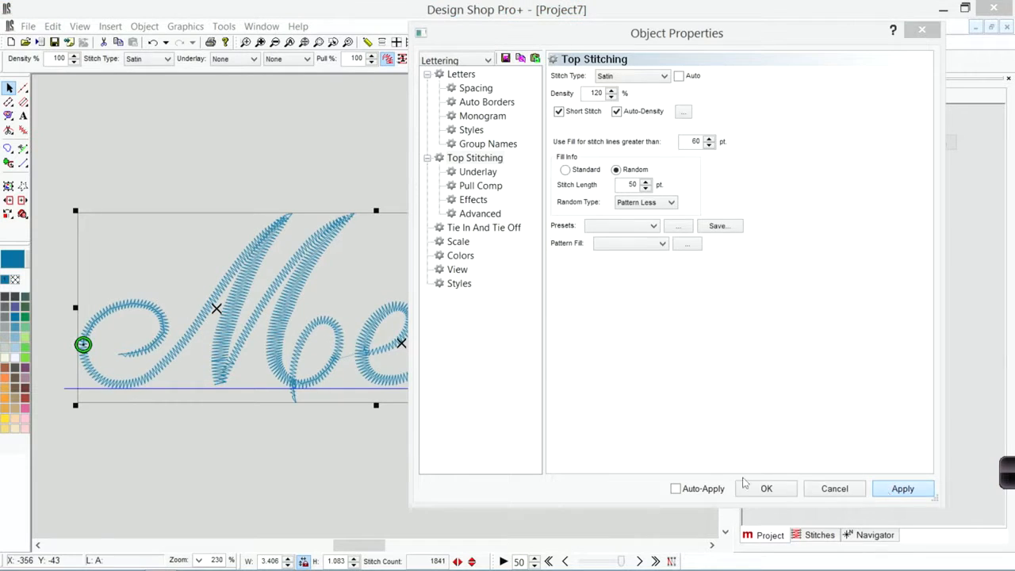
pyautogui.click(903, 488)
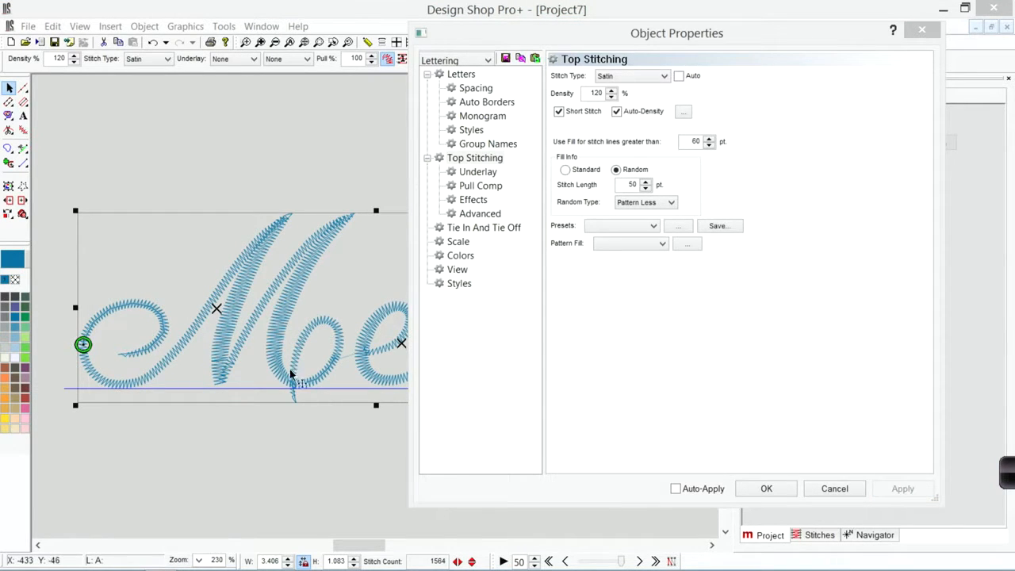
pyautogui.moveTo(309, 381)
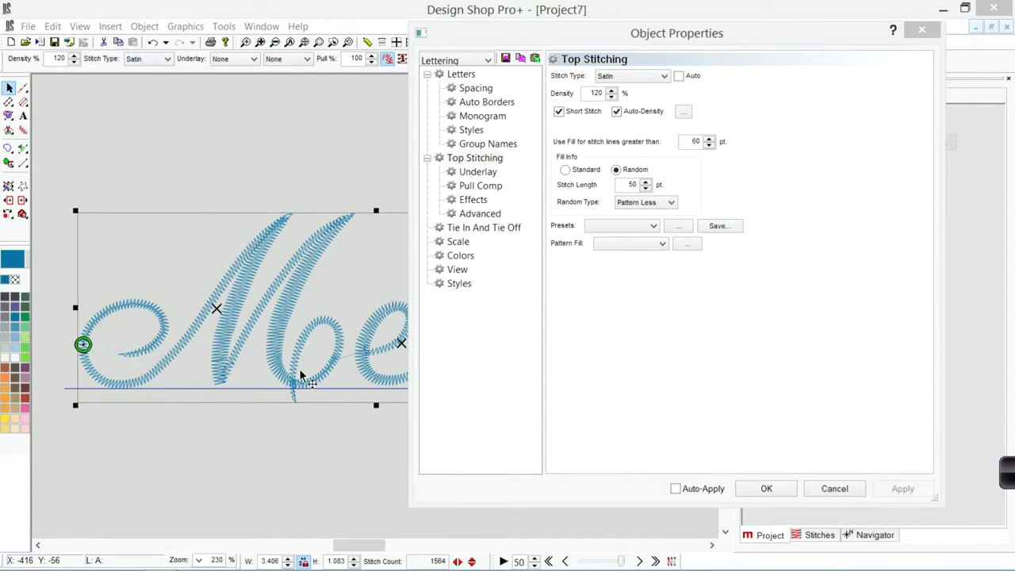
pyautogui.moveTo(289, 212)
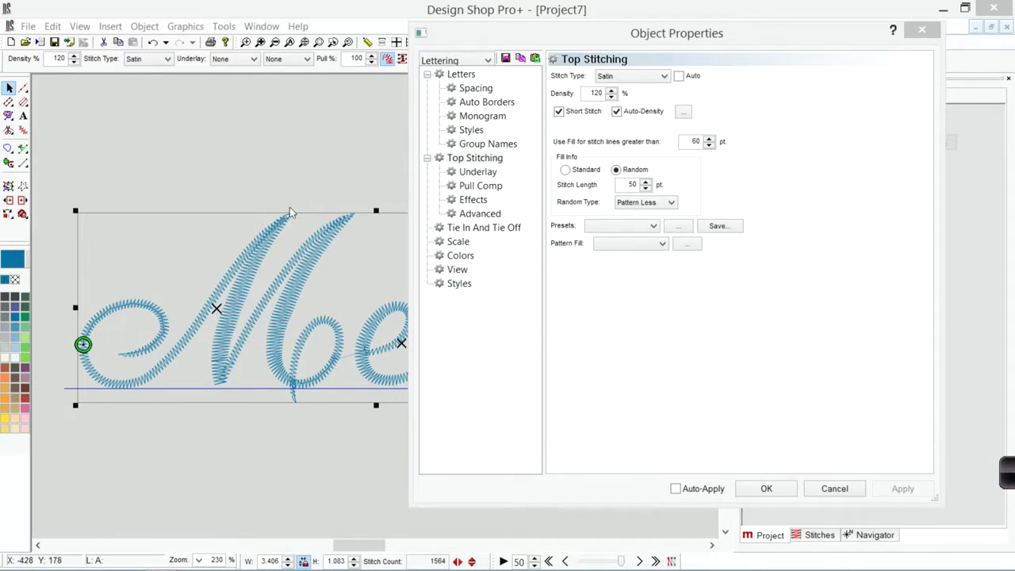